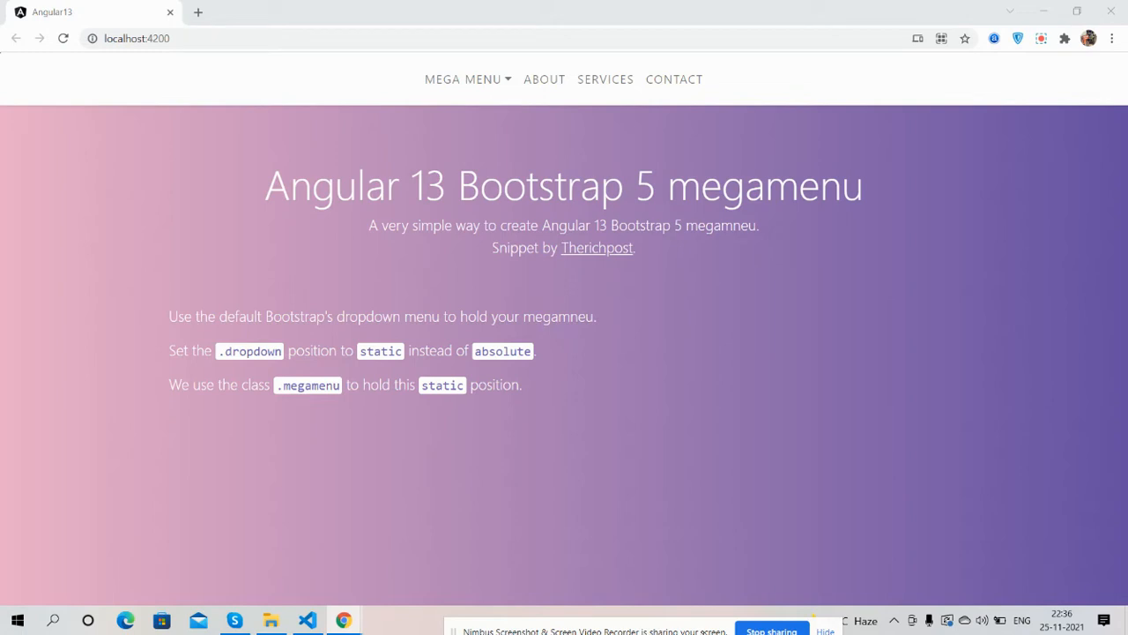
pyautogui.moveTo(592, 416)
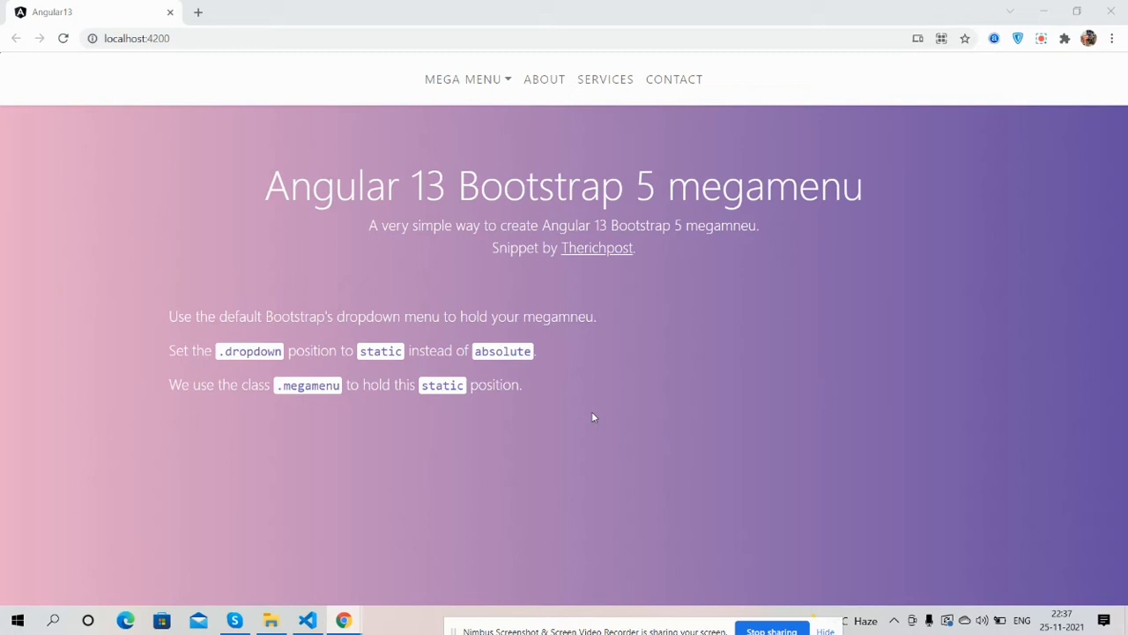
pyautogui.moveTo(508, 215)
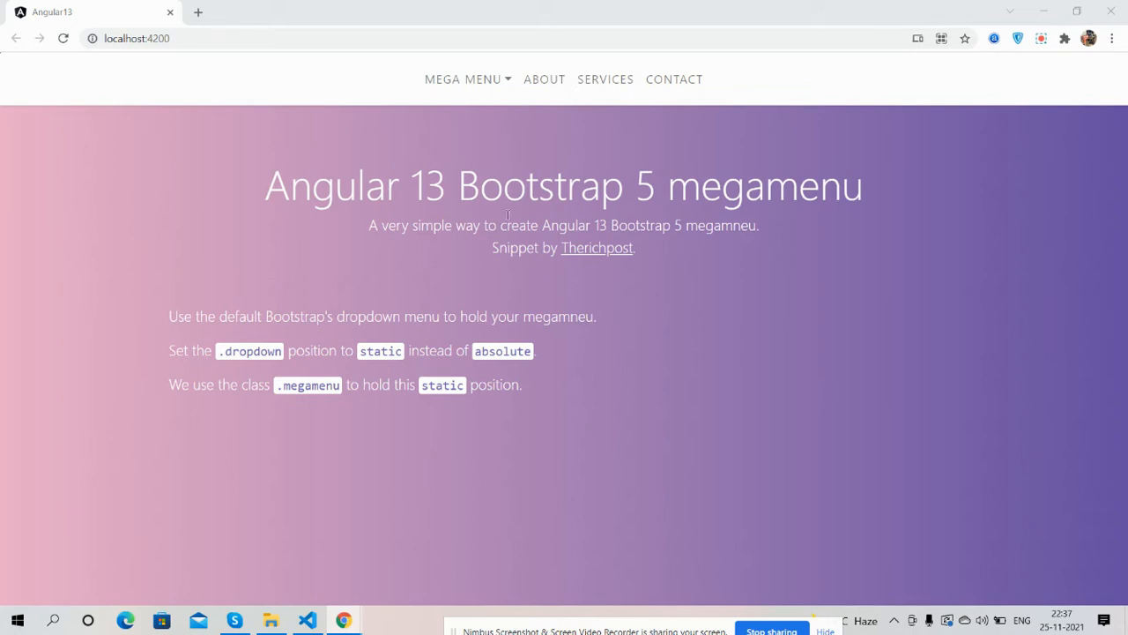
# Toggle the desktop MEGA MENU dropdown open and closed to show its columns.
pyautogui.click(462, 79)
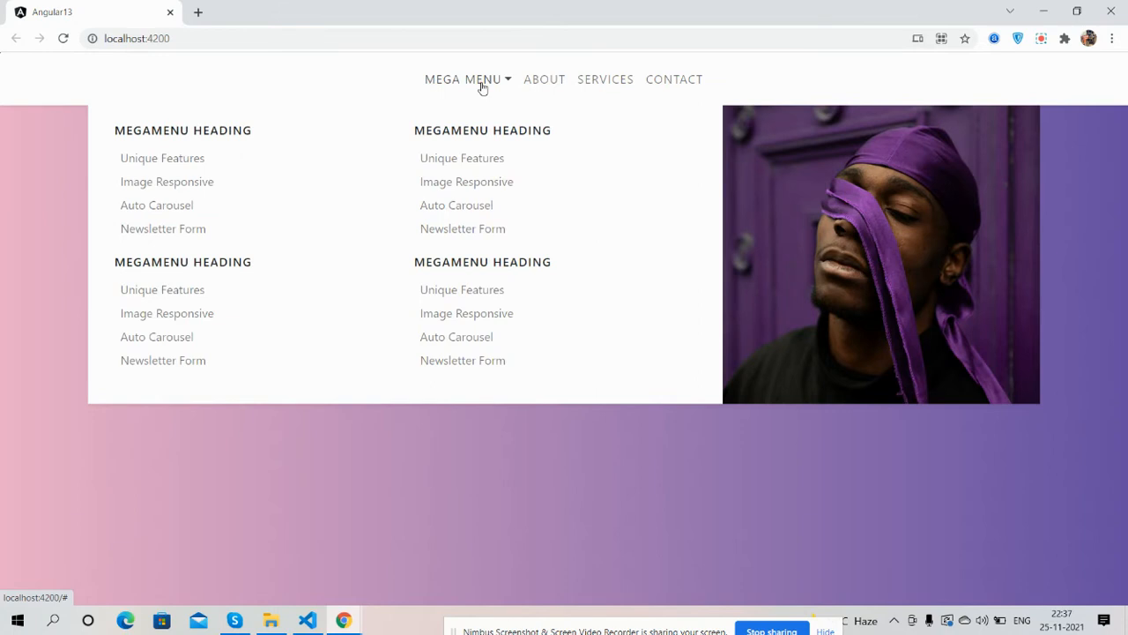
pyautogui.click(462, 79)
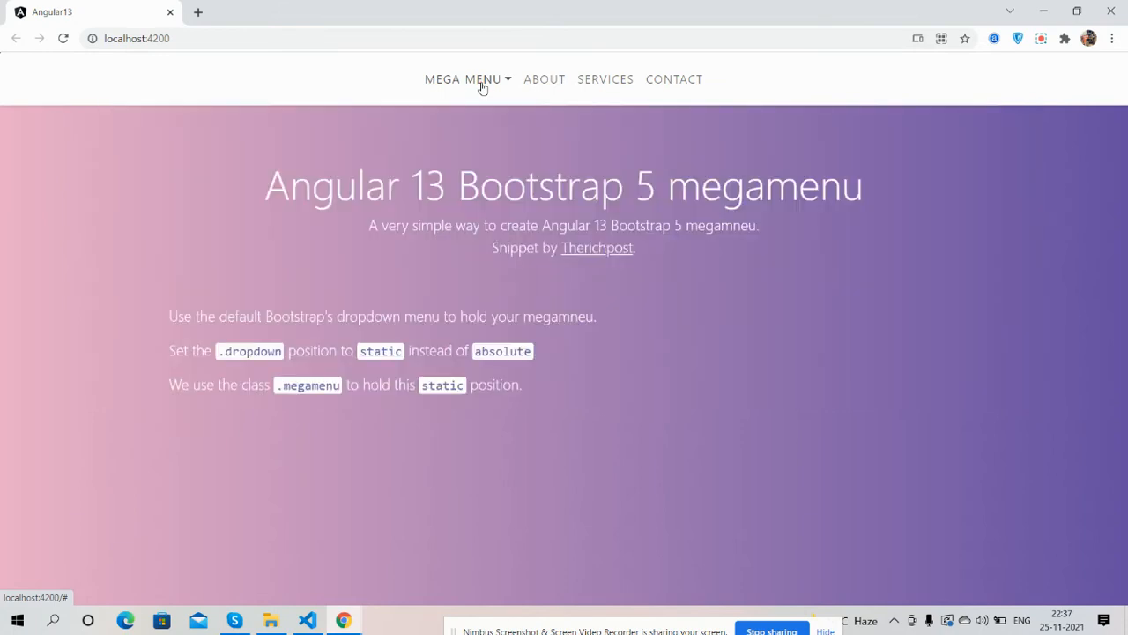
pyautogui.click(463, 78)
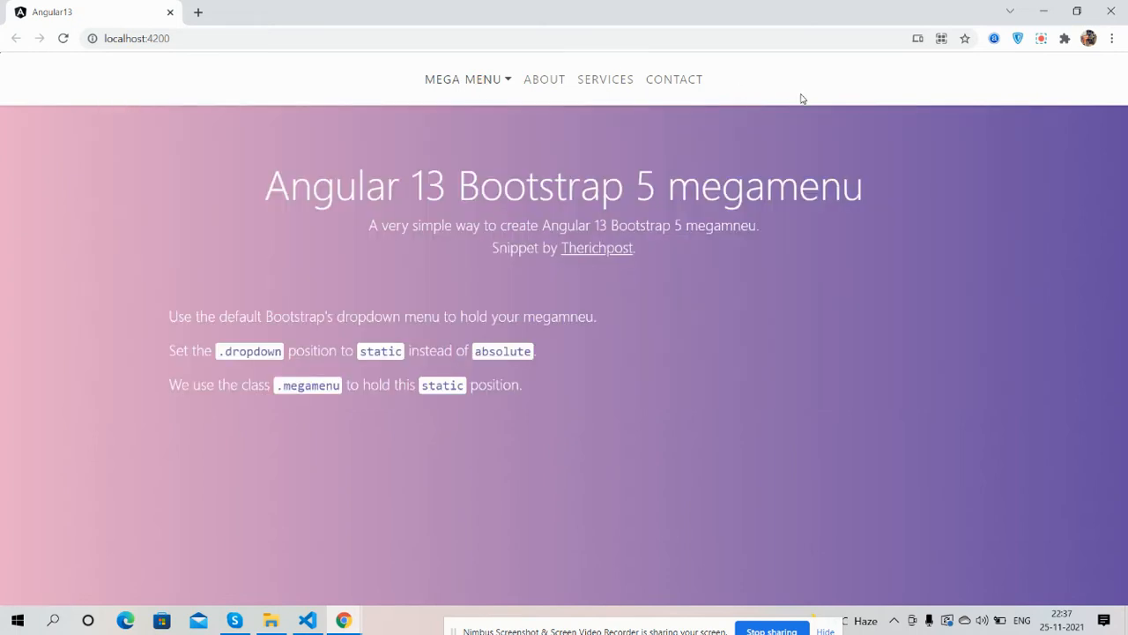
pyautogui.moveTo(88, 621)
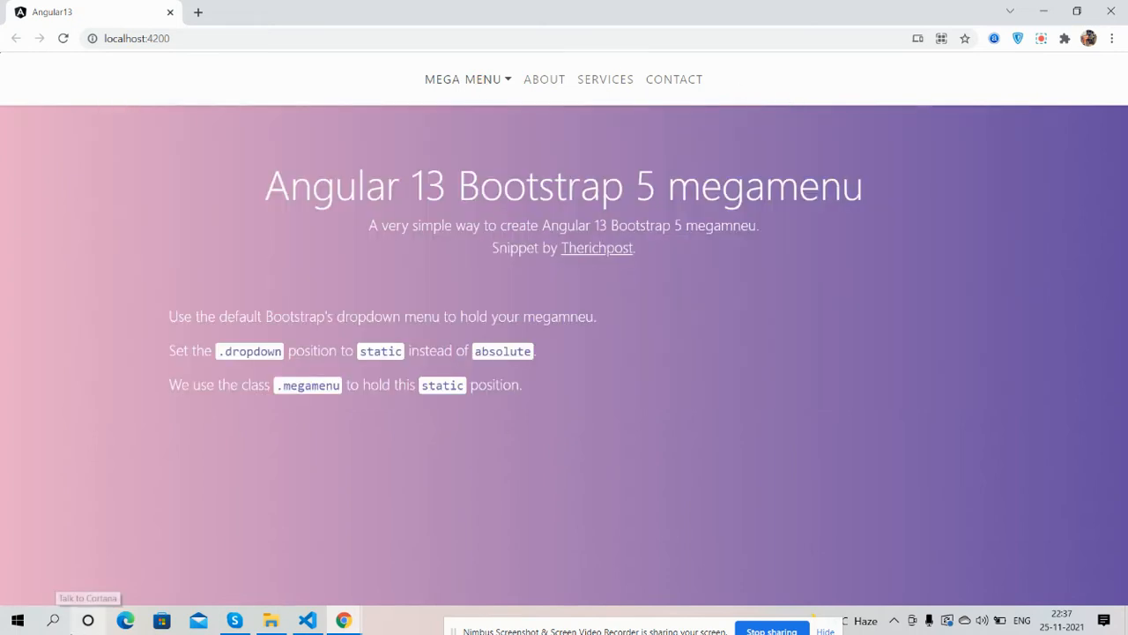
pyautogui.moveTo(194, 608)
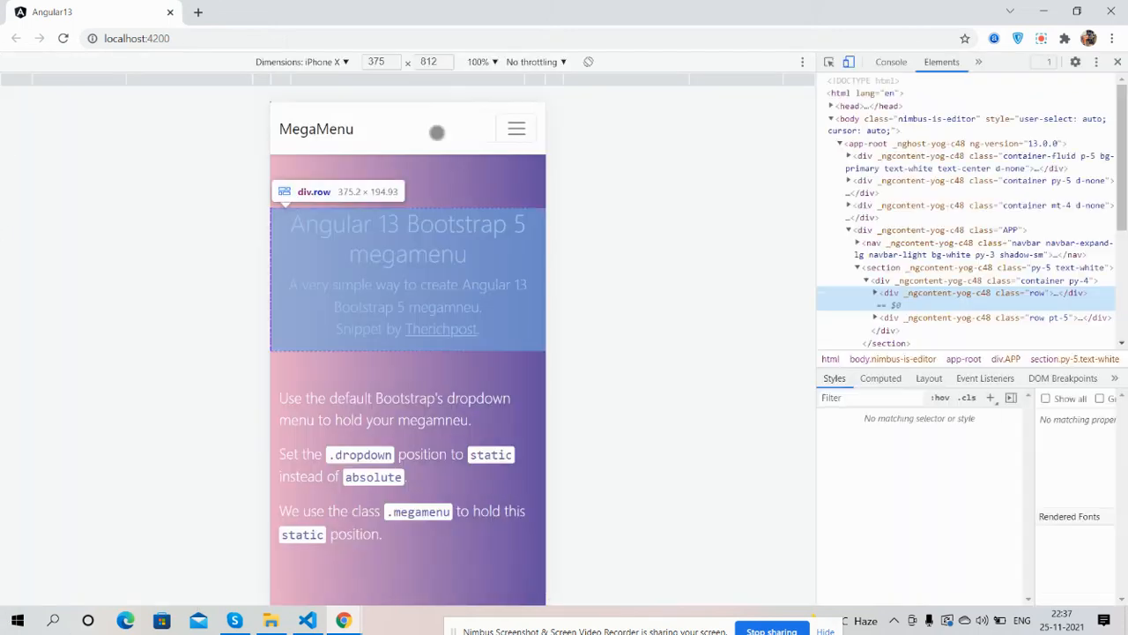
# In iPhone X emulation, expand the hamburger menu, show the stacked MEGA MENU headings, collapse it and return to desktop width.
pyautogui.click(515, 127)
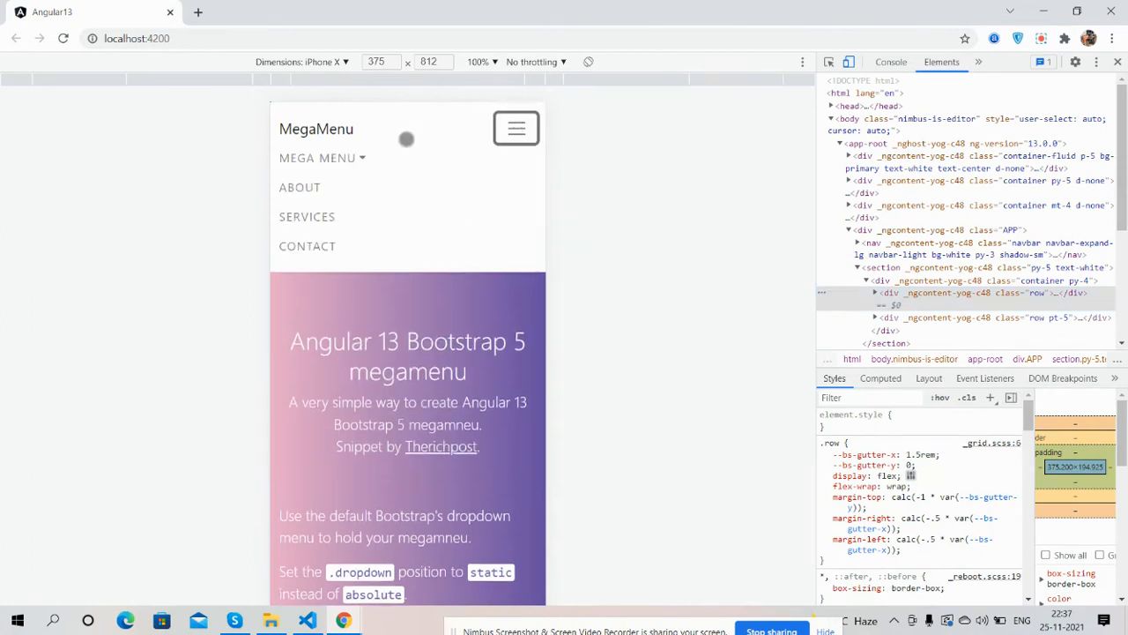
pyautogui.click(317, 159)
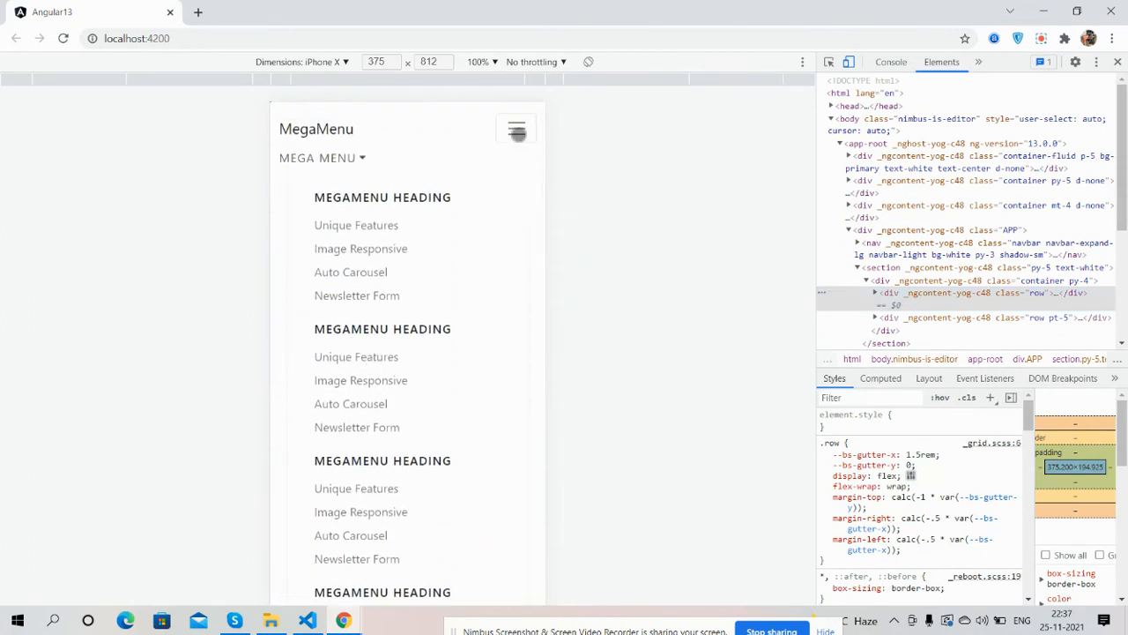
pyautogui.click(515, 129)
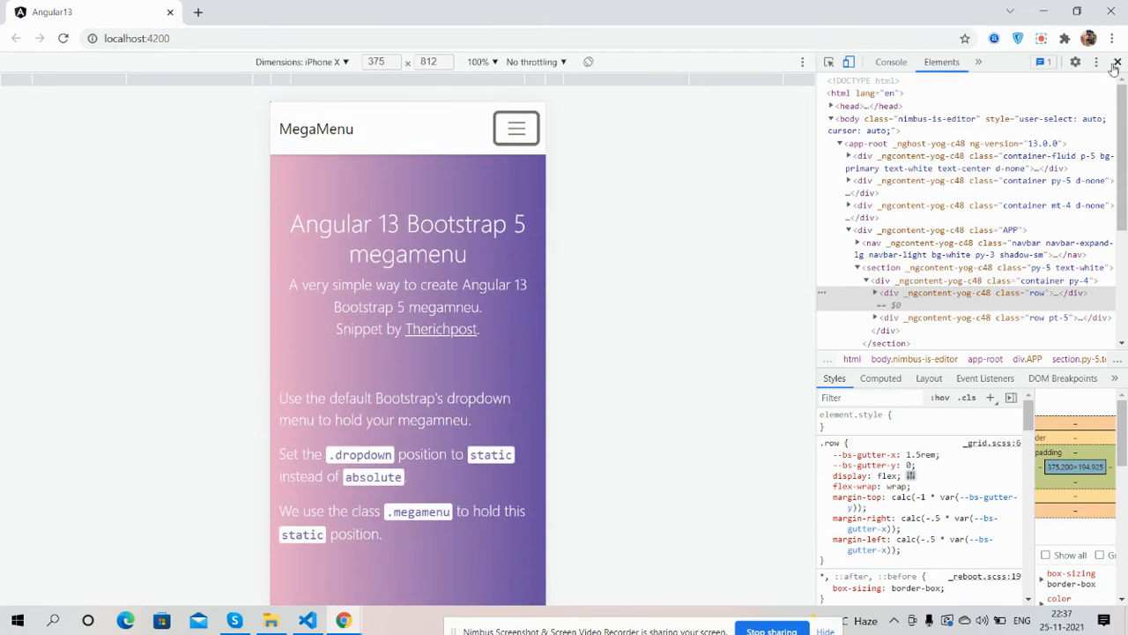
pyautogui.click(1115, 62)
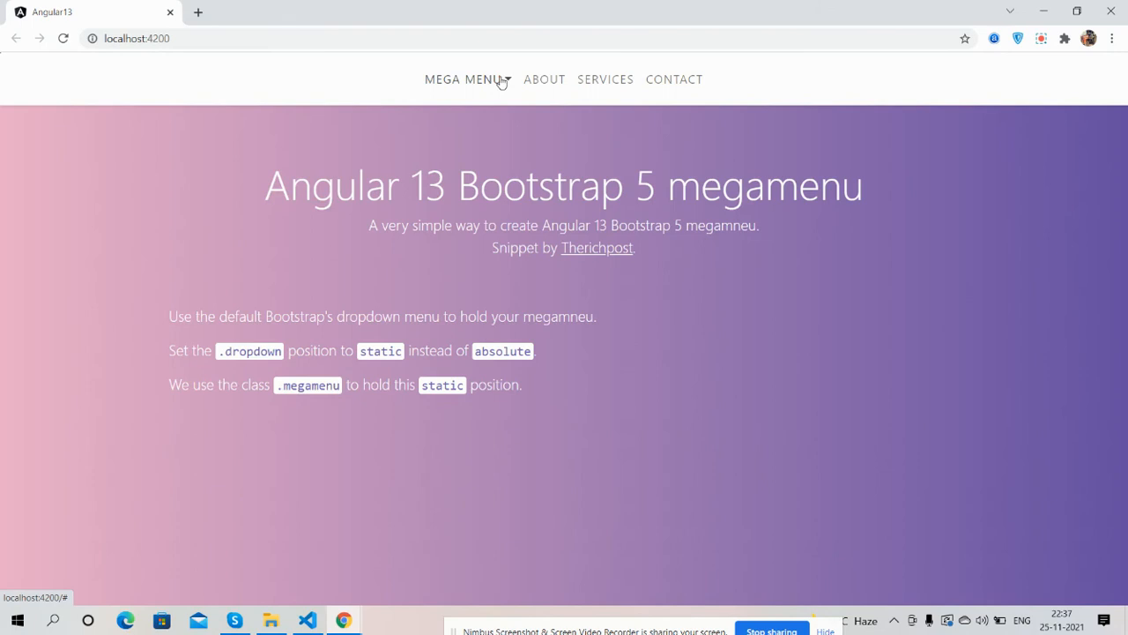
pyautogui.moveTo(492, 88)
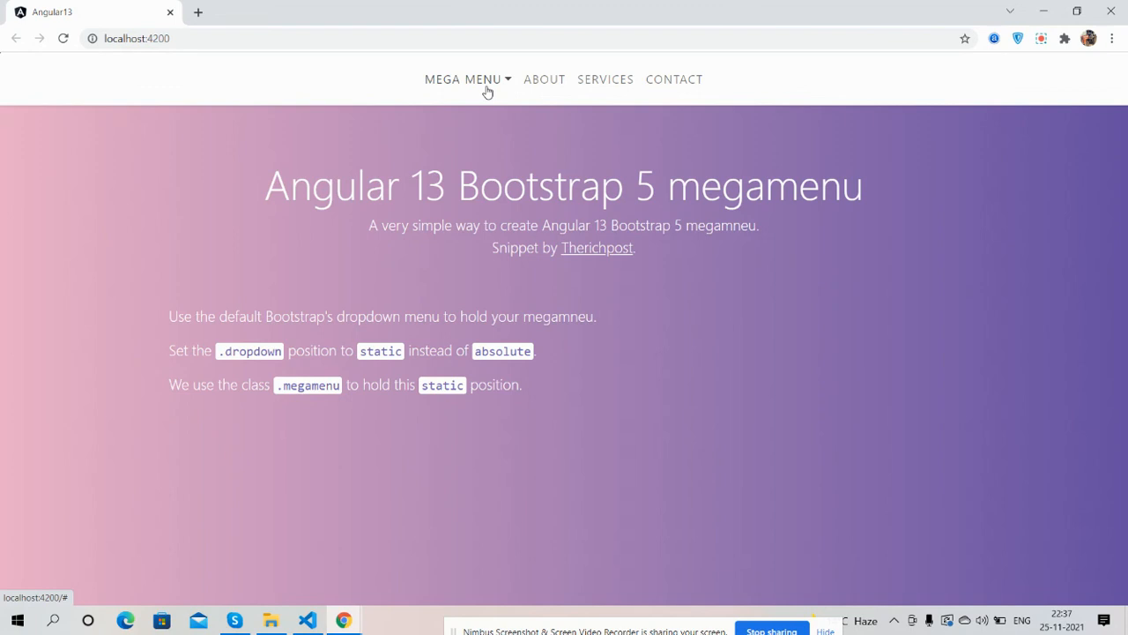
pyautogui.moveTo(656, 384)
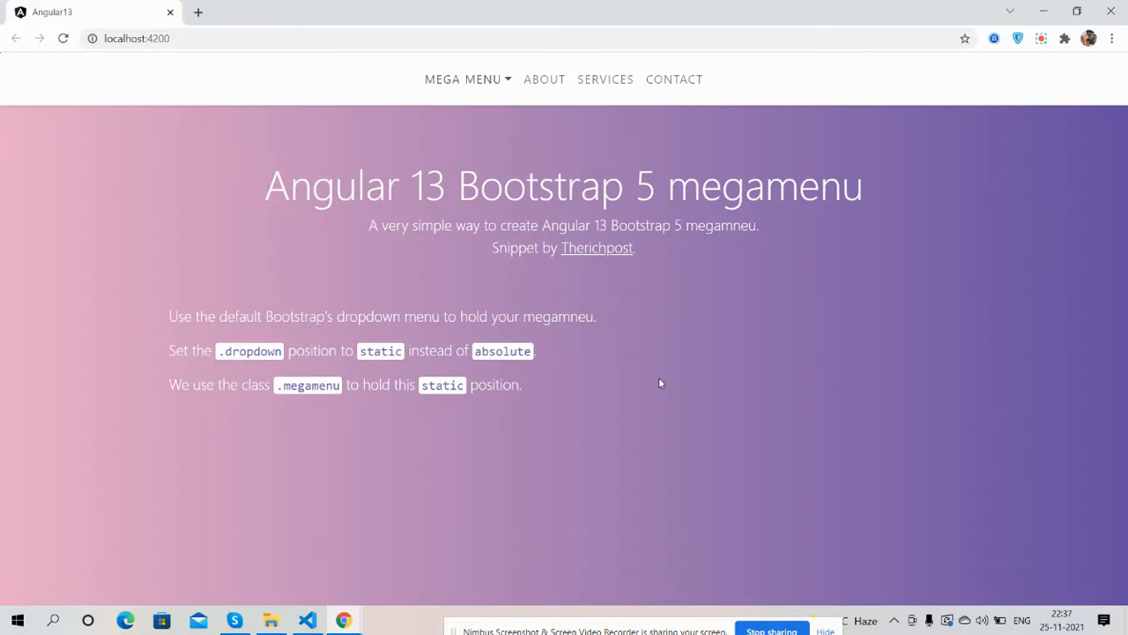
pyautogui.moveTo(691, 406)
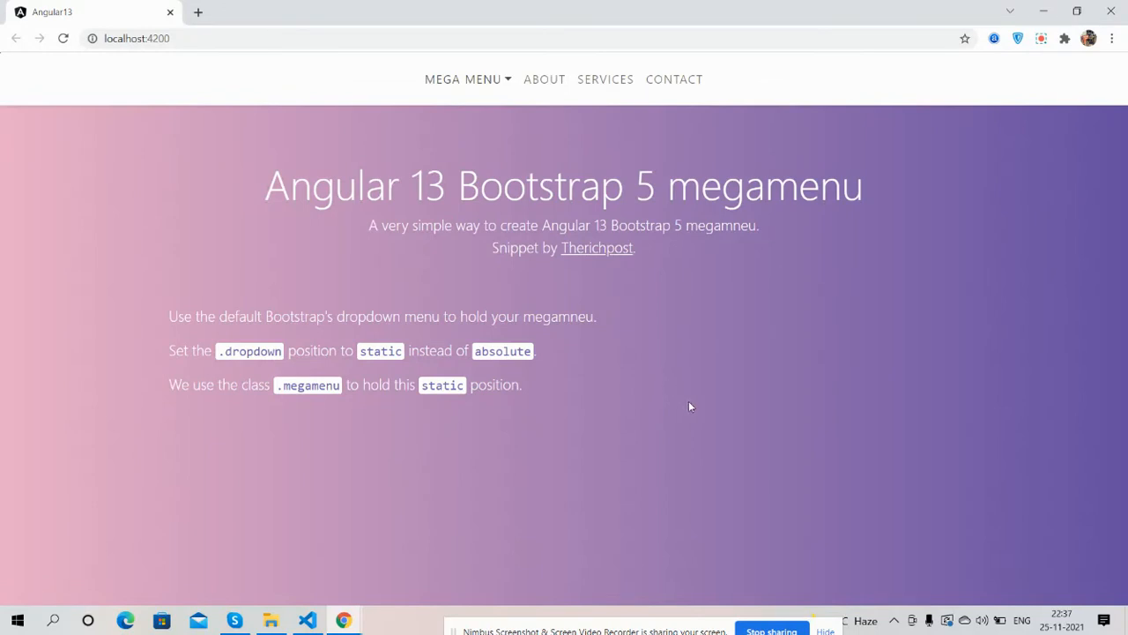